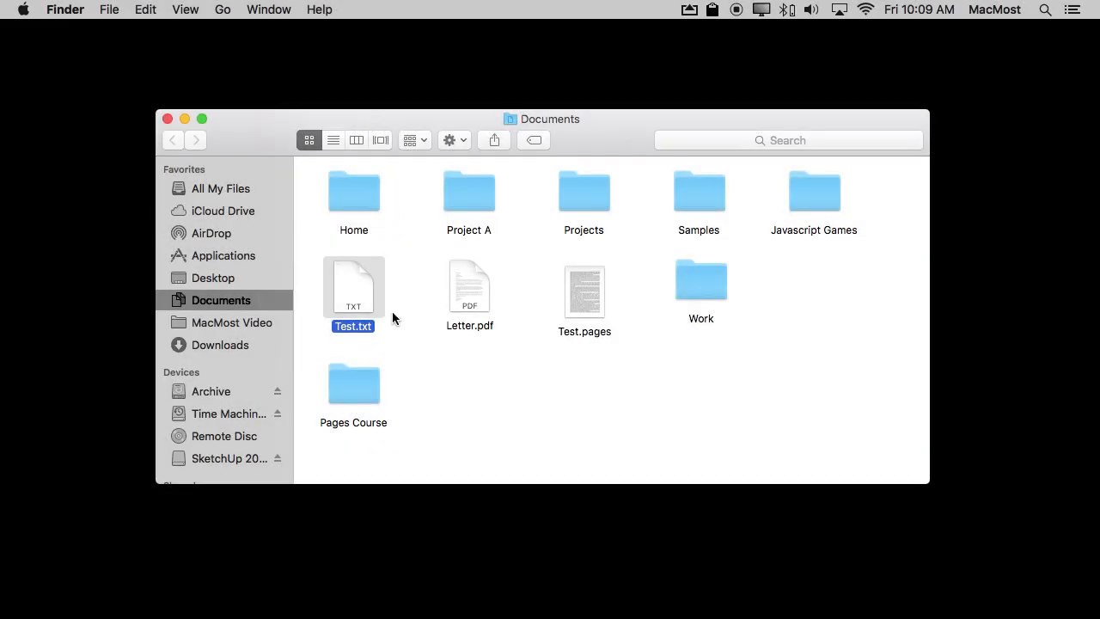
pyautogui.moveTo(393, 275)
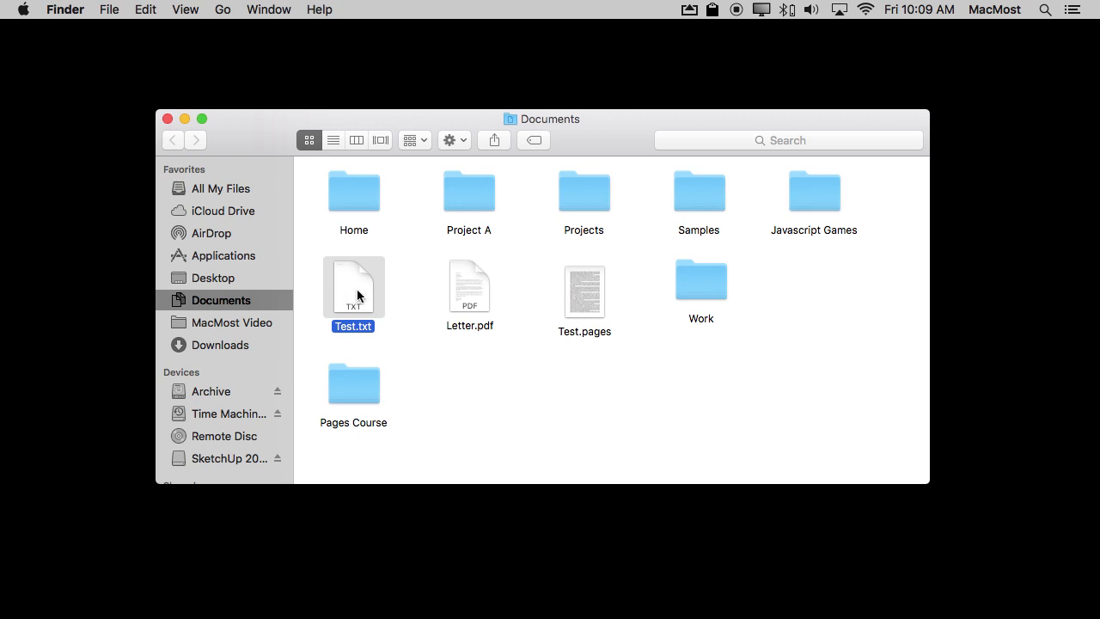
# Show the Get Info panel for Test.txt with its kind, size, dates and permissions.
pyautogui.click(108, 10)
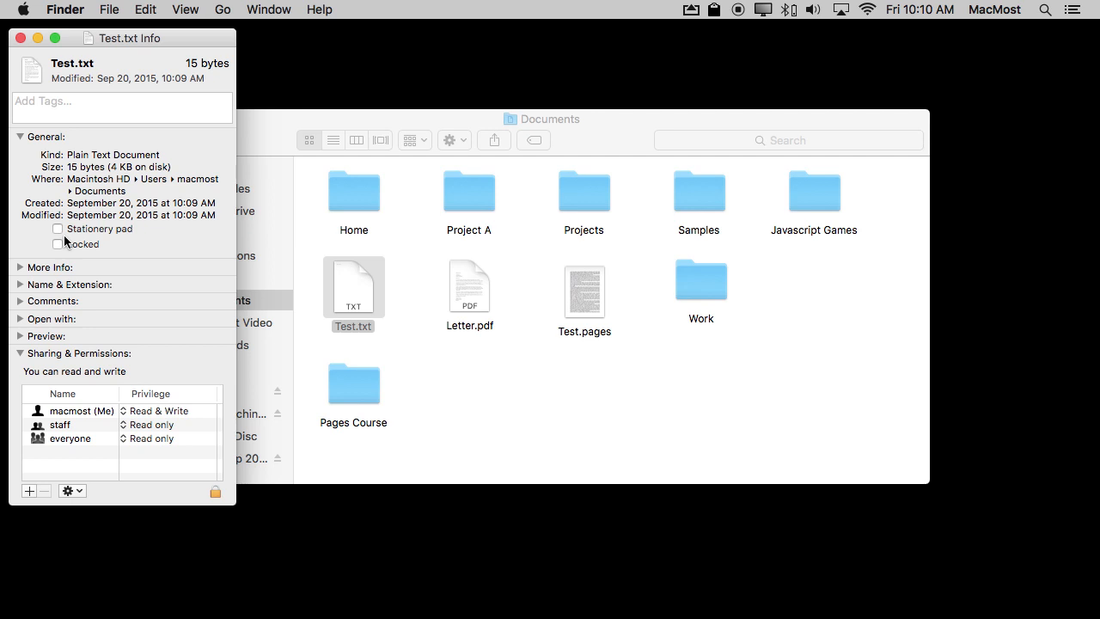
# Lock Test.txt so it becomes read-only with a lock badge on its icon.
pyautogui.click(59, 245)
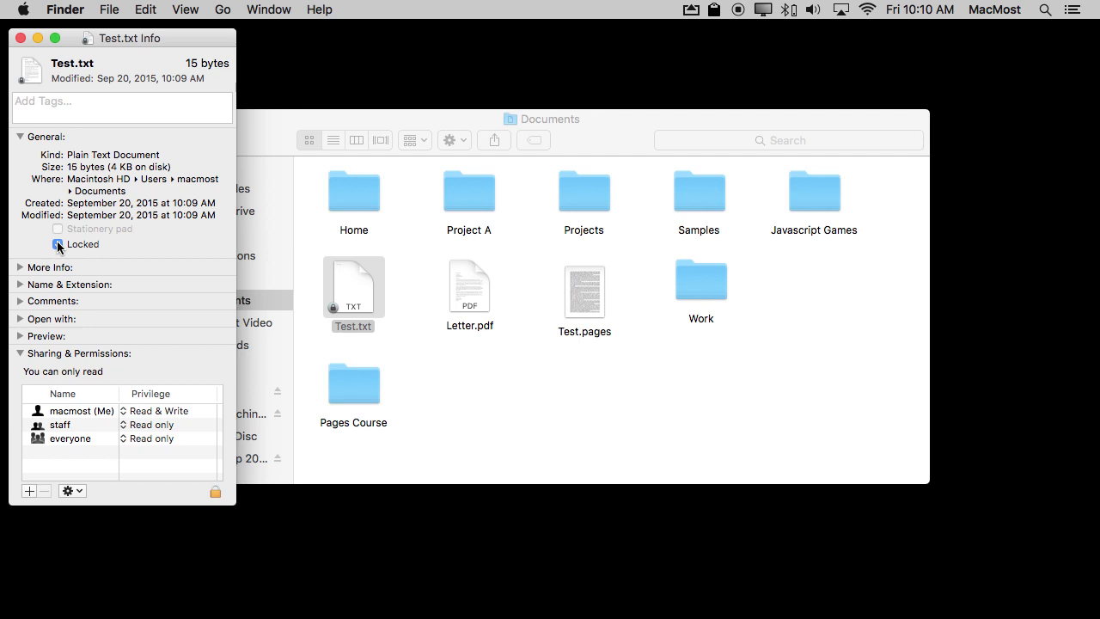
pyautogui.click(59, 244)
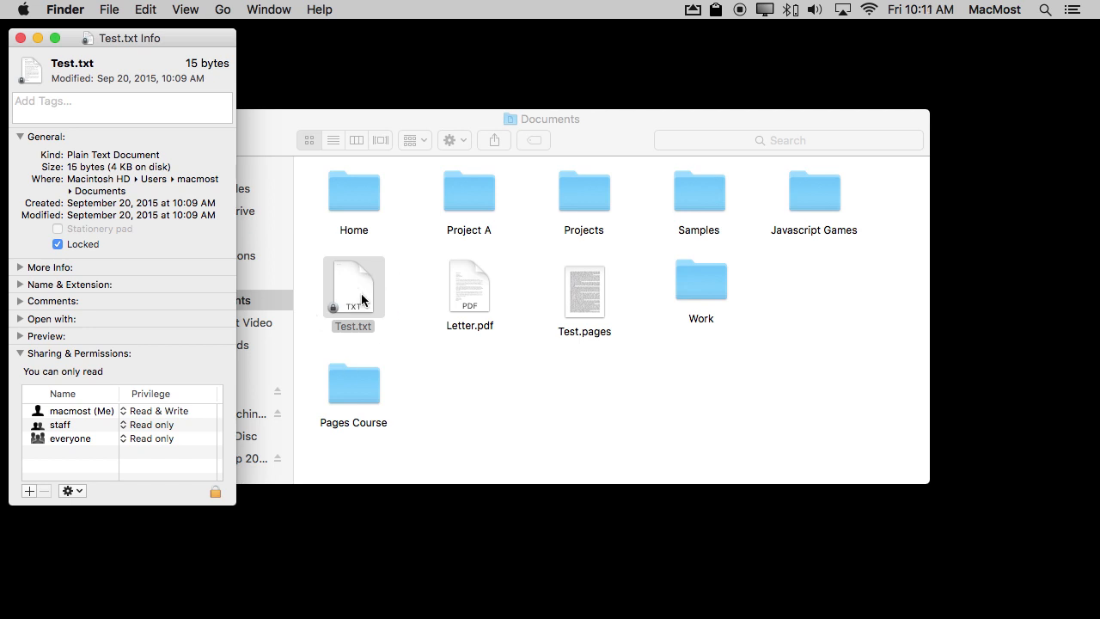
pyautogui.moveTo(413, 299)
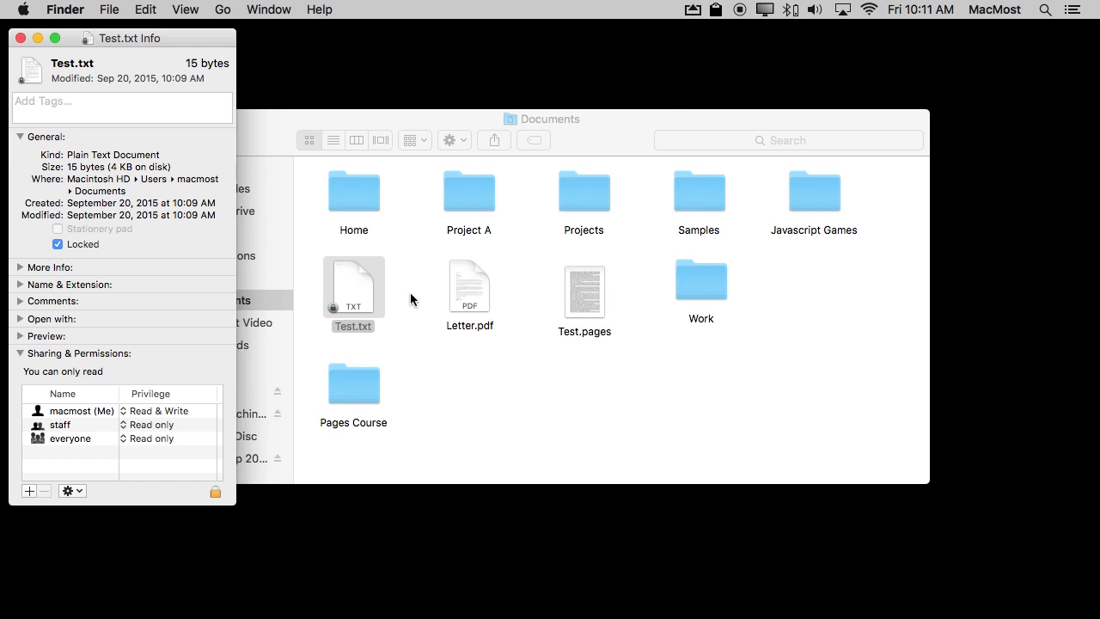
pyautogui.moveTo(350, 295)
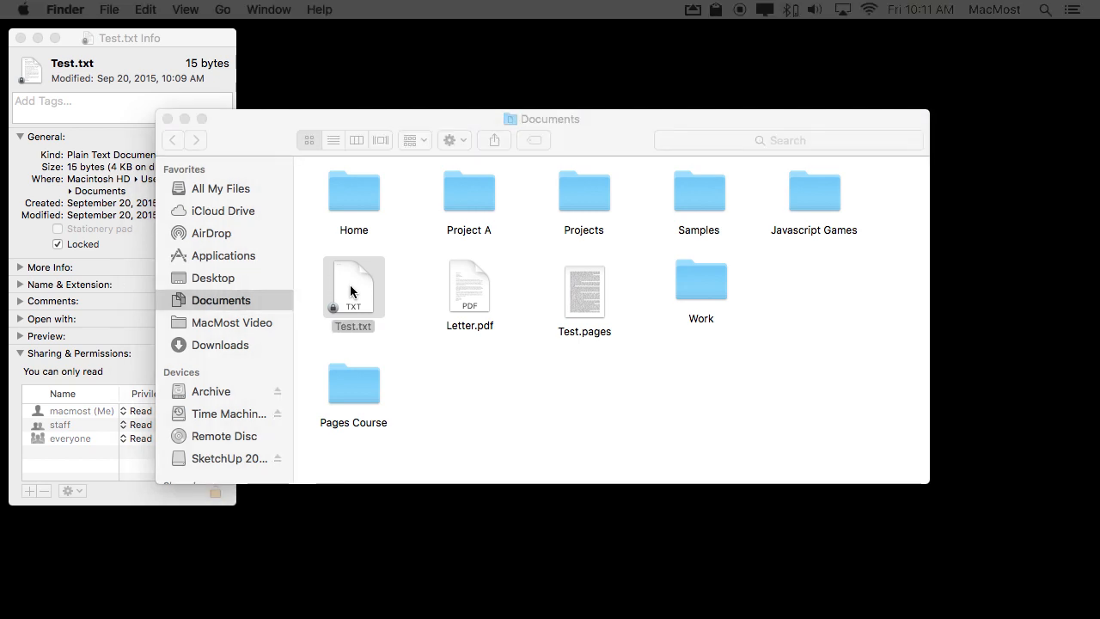
# Open Test.txt in TextEdit as a locked document showing 'This is a test.'.
pyautogui.doubleClick(352, 289)
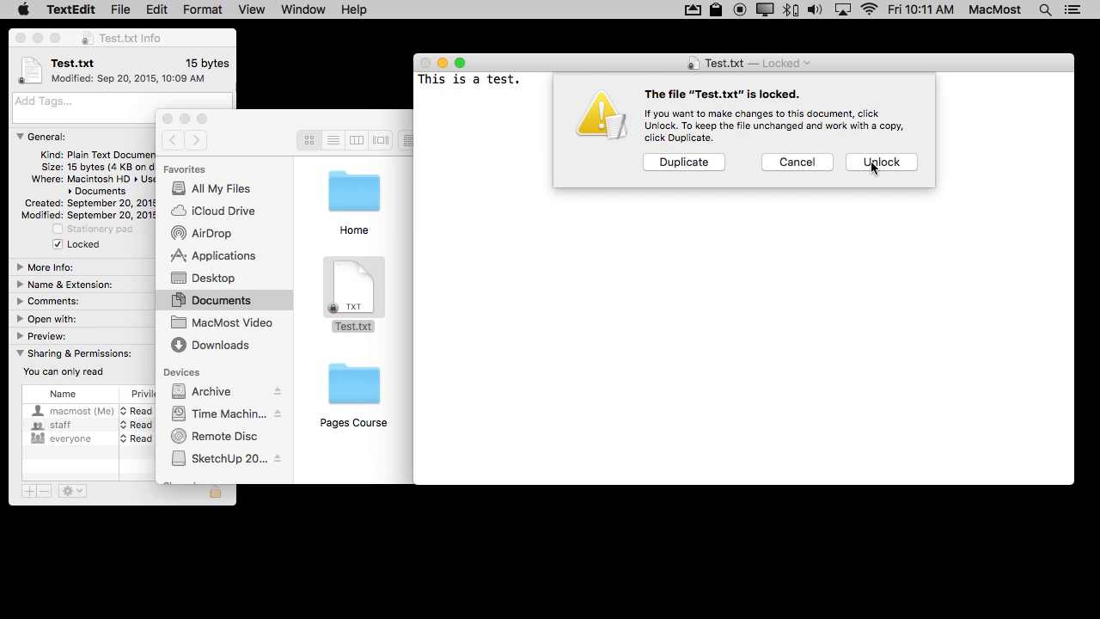
pyautogui.moveTo(684, 168)
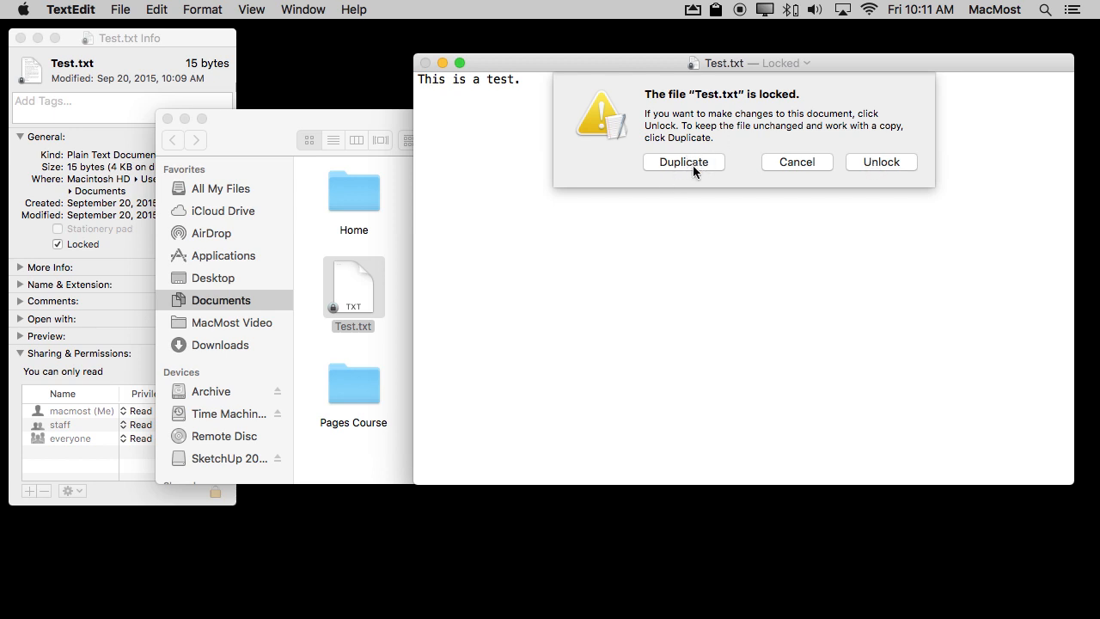
pyautogui.moveTo(514, 115)
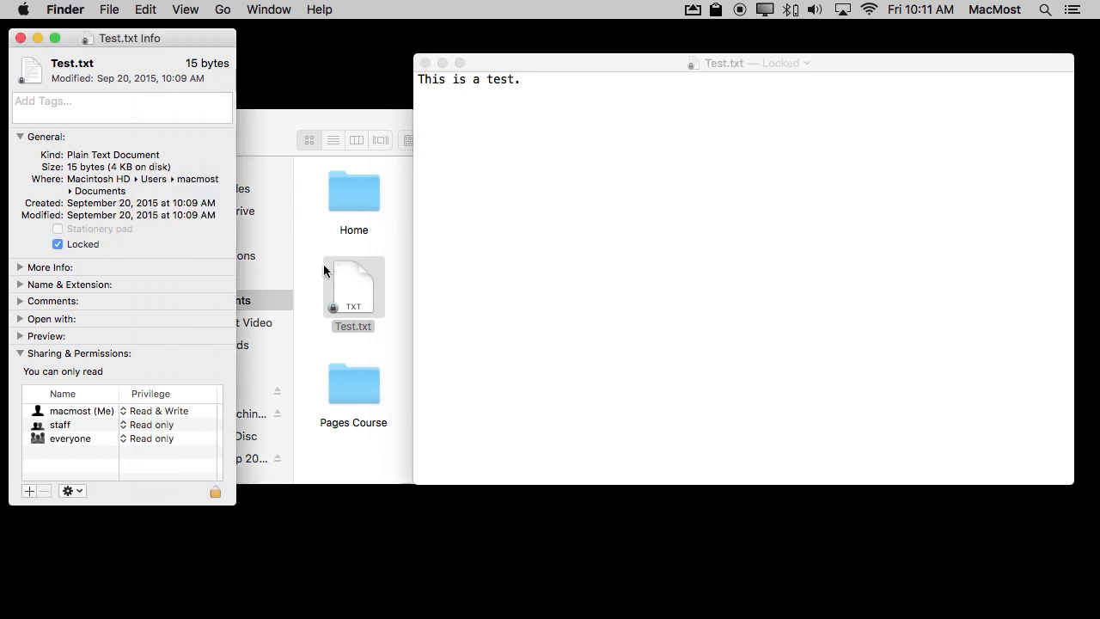
pyautogui.moveTo(559, 137)
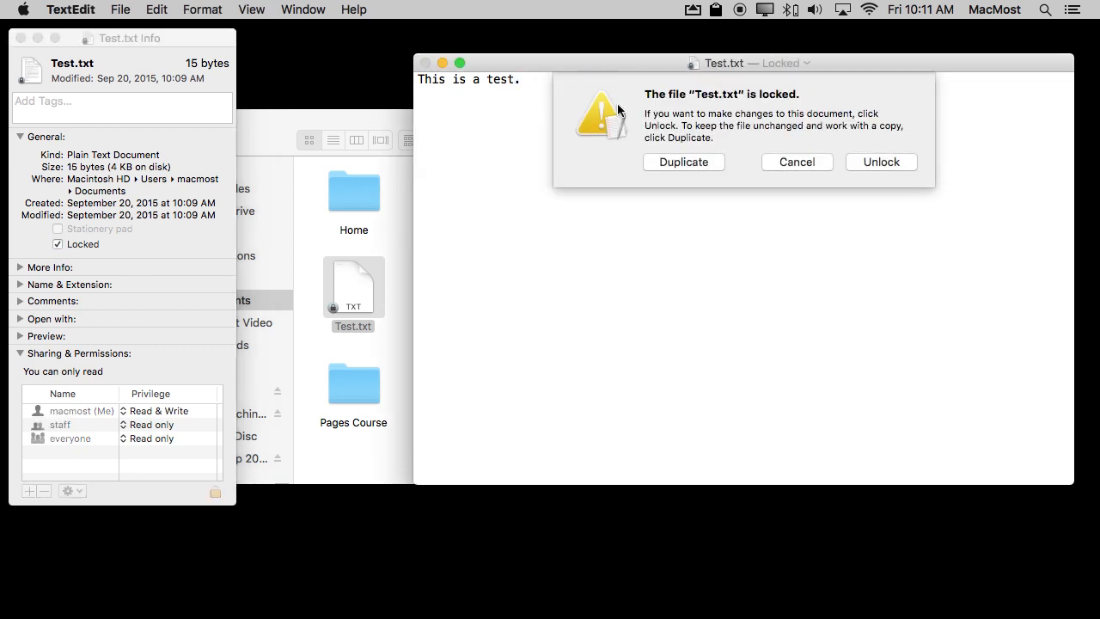
pyautogui.click(798, 162)
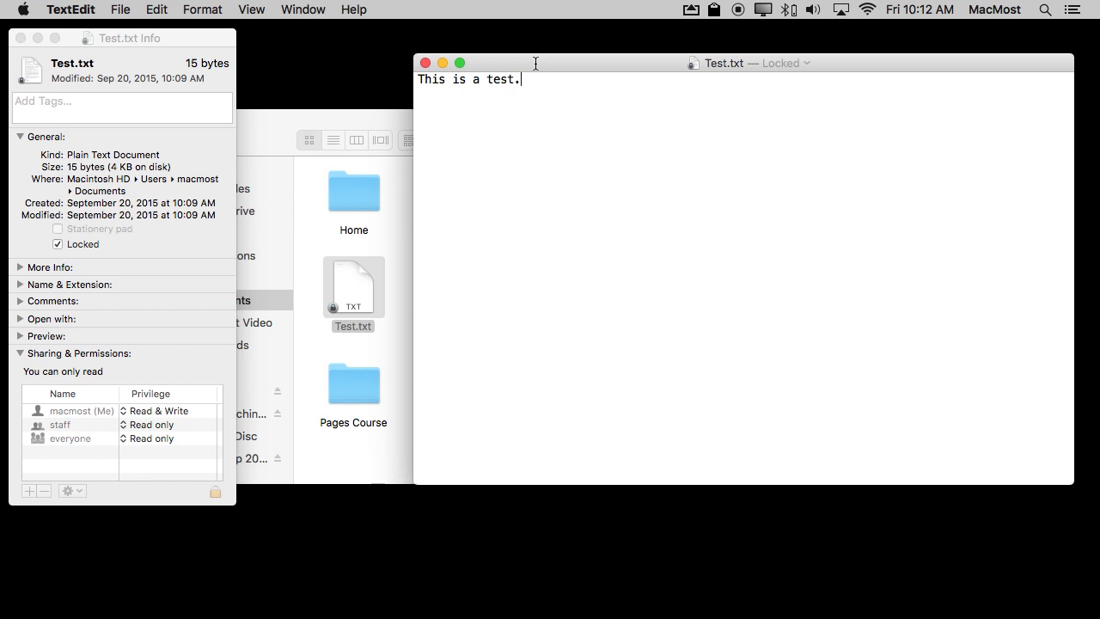
pyautogui.moveTo(444, 145)
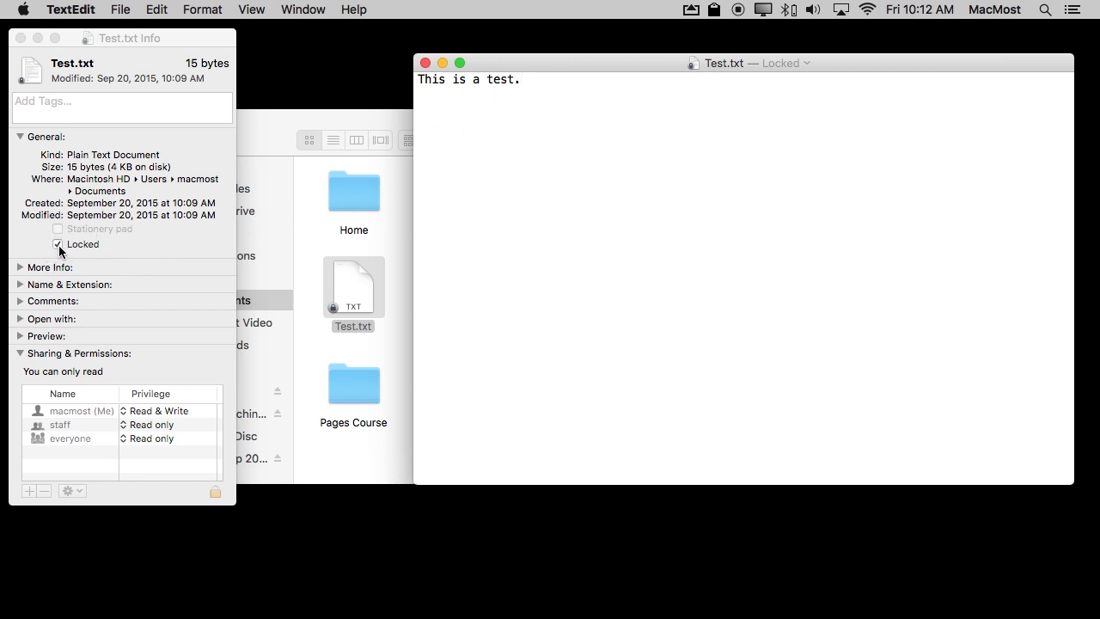
# Unlock Test.txt so it can be edited again.
pyautogui.click(59, 245)
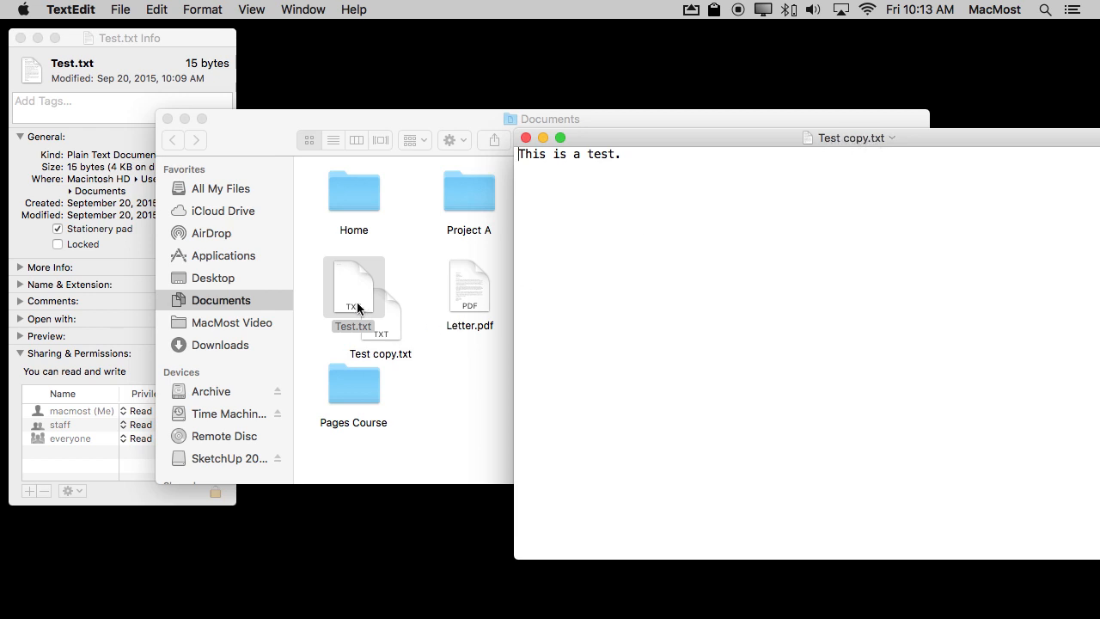
pyautogui.moveTo(392, 341)
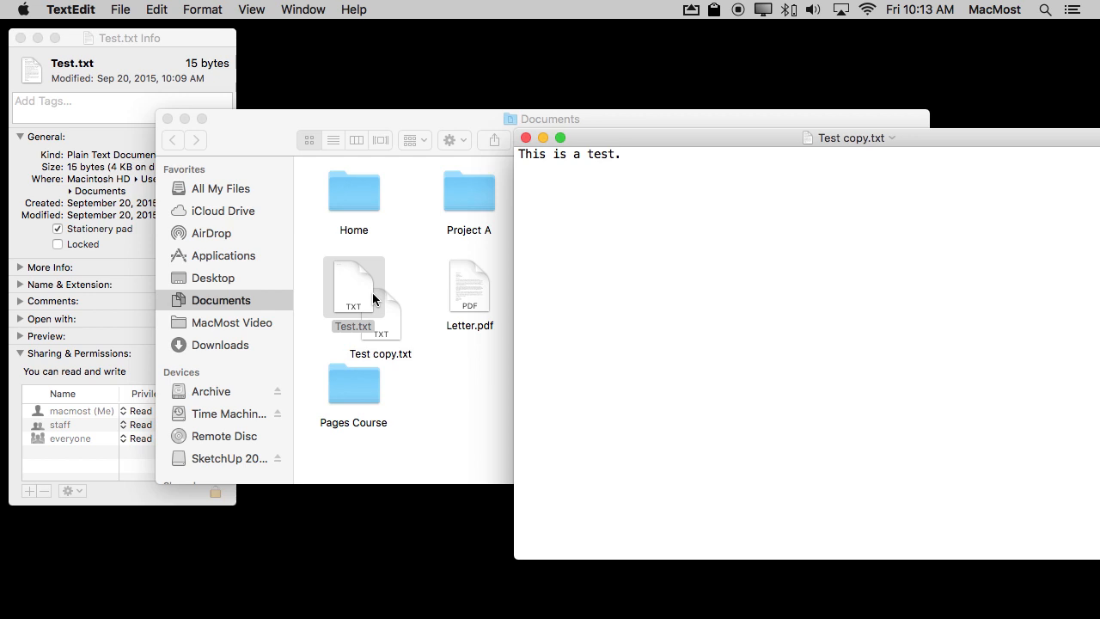
# Turn off the Stationery pad option for Test.txt in its Get Info panel.
pyautogui.click(612, 154)
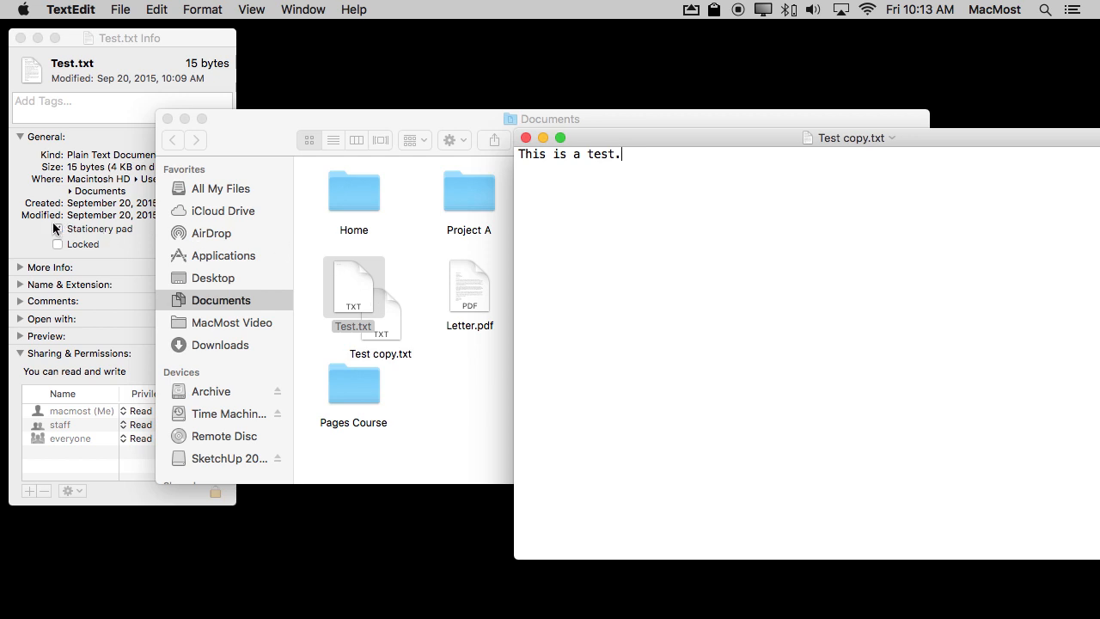
pyautogui.click(59, 229)
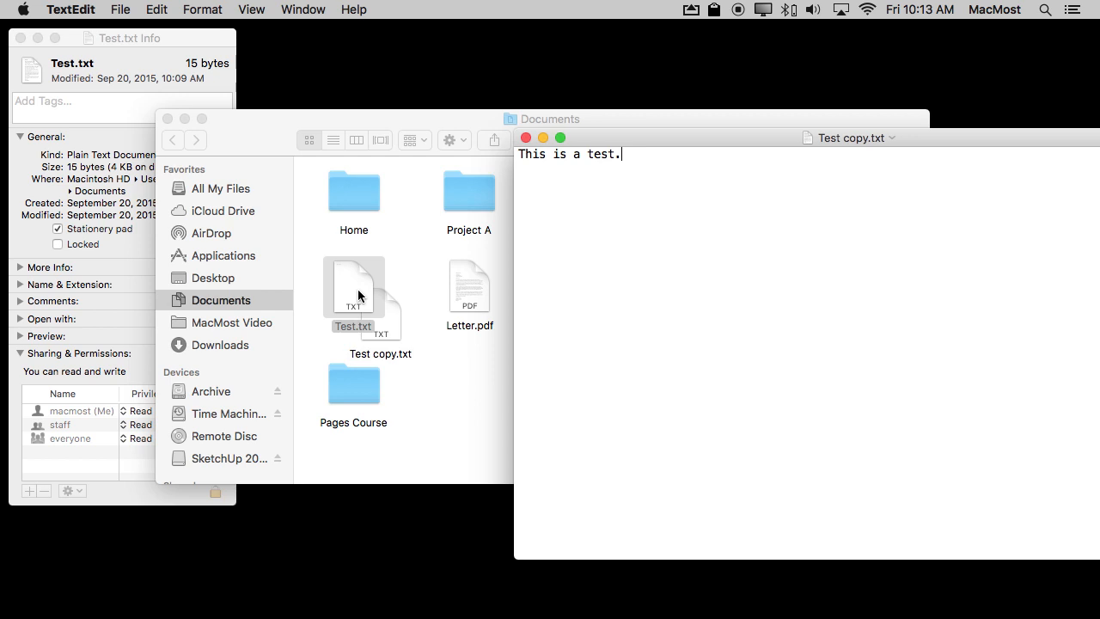
pyautogui.moveTo(378, 333)
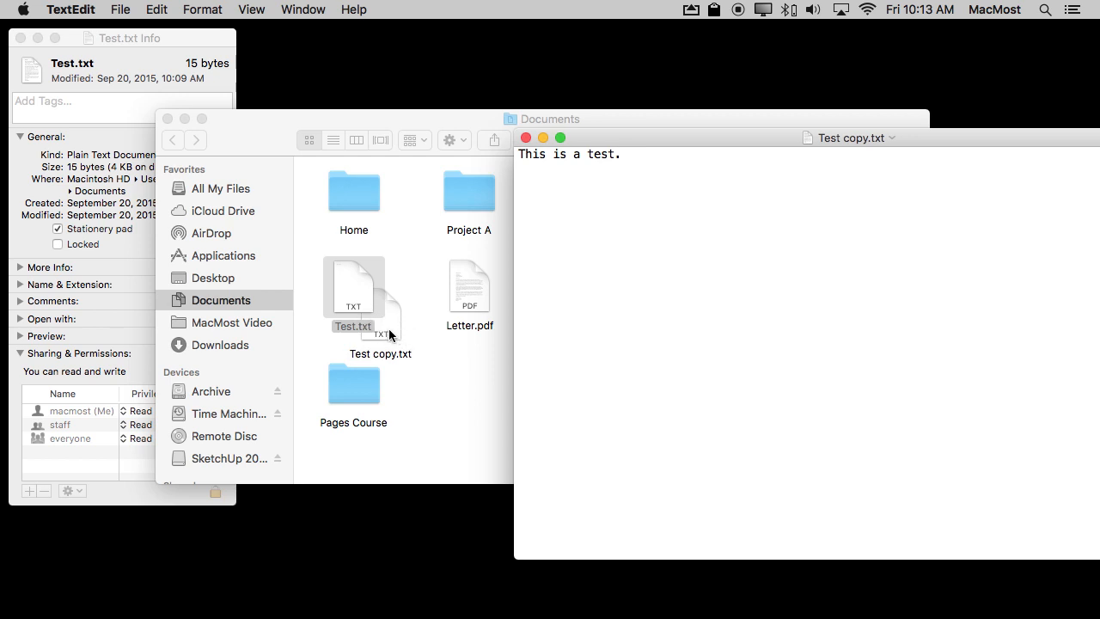
pyautogui.moveTo(361, 306)
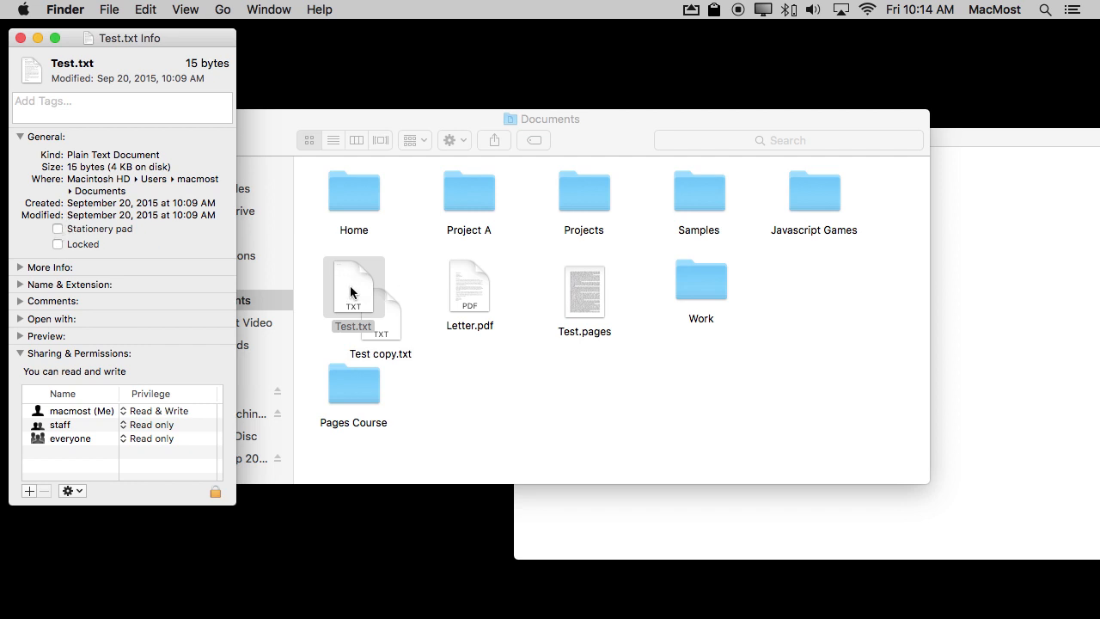
# Reopen Test.txt from Documents, bringing Test copy.txt to the front in TextEdit.
pyautogui.doubleClick(354, 289)
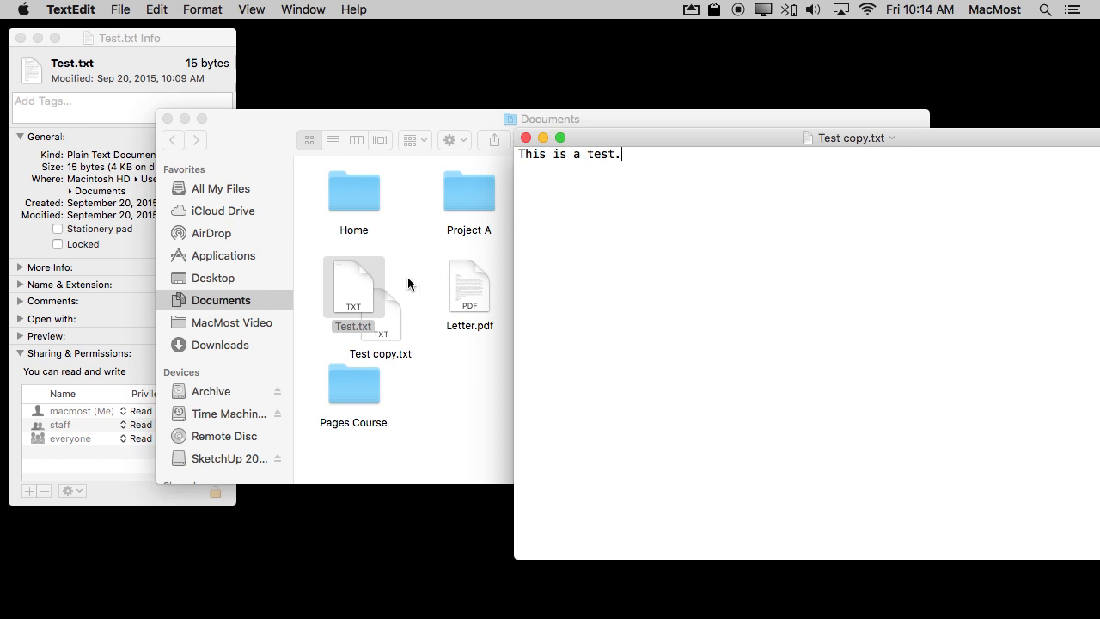
pyautogui.moveTo(427, 337)
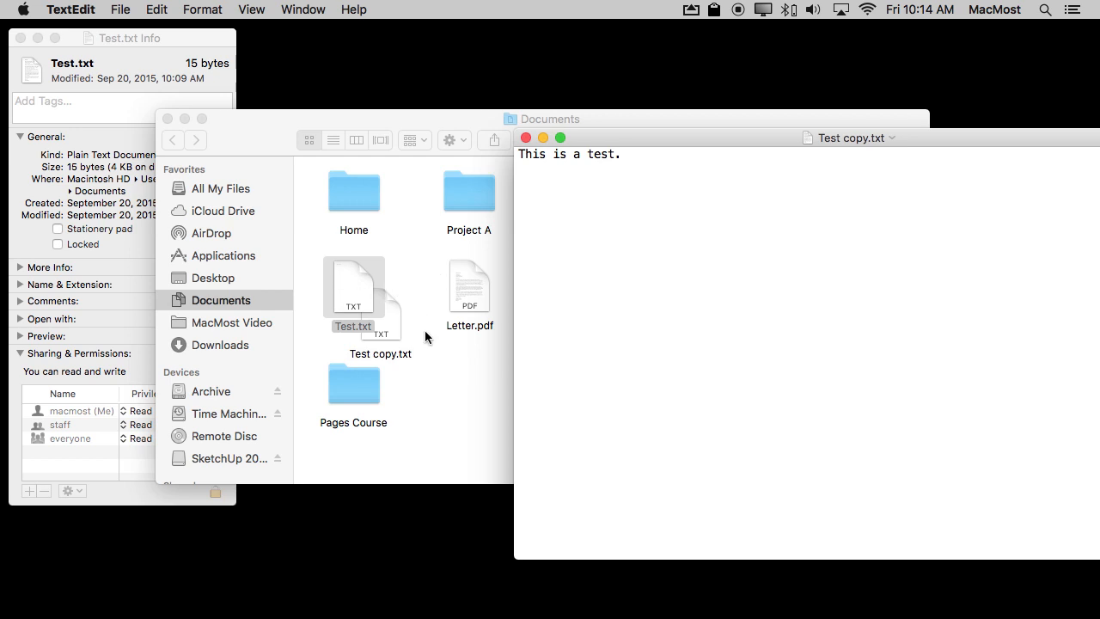
pyautogui.moveTo(914, 306)
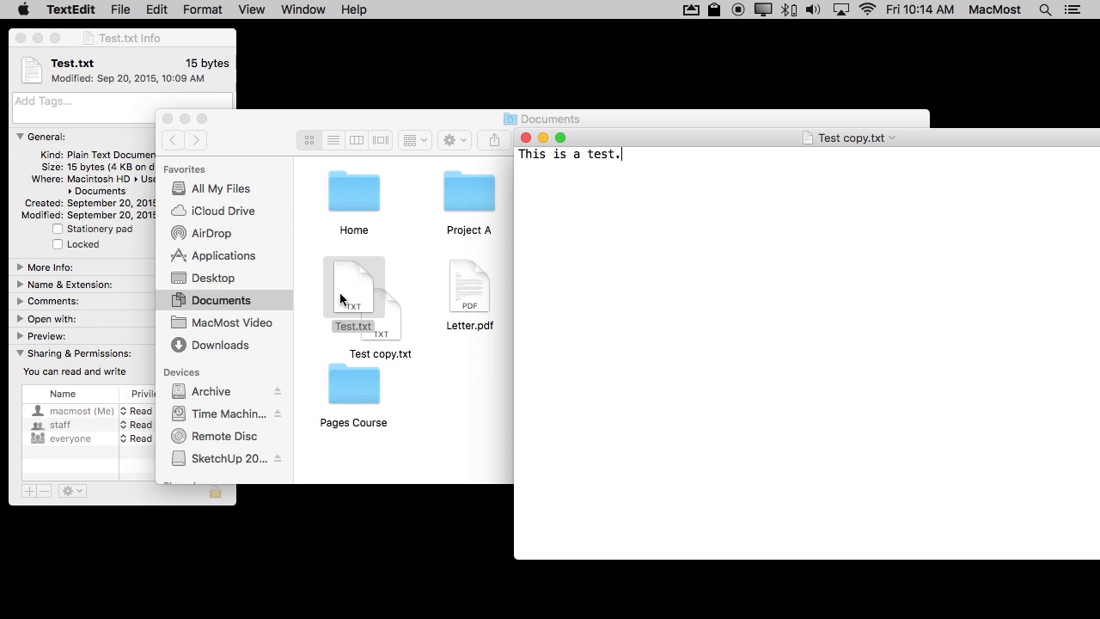
pyautogui.moveTo(664, 409)
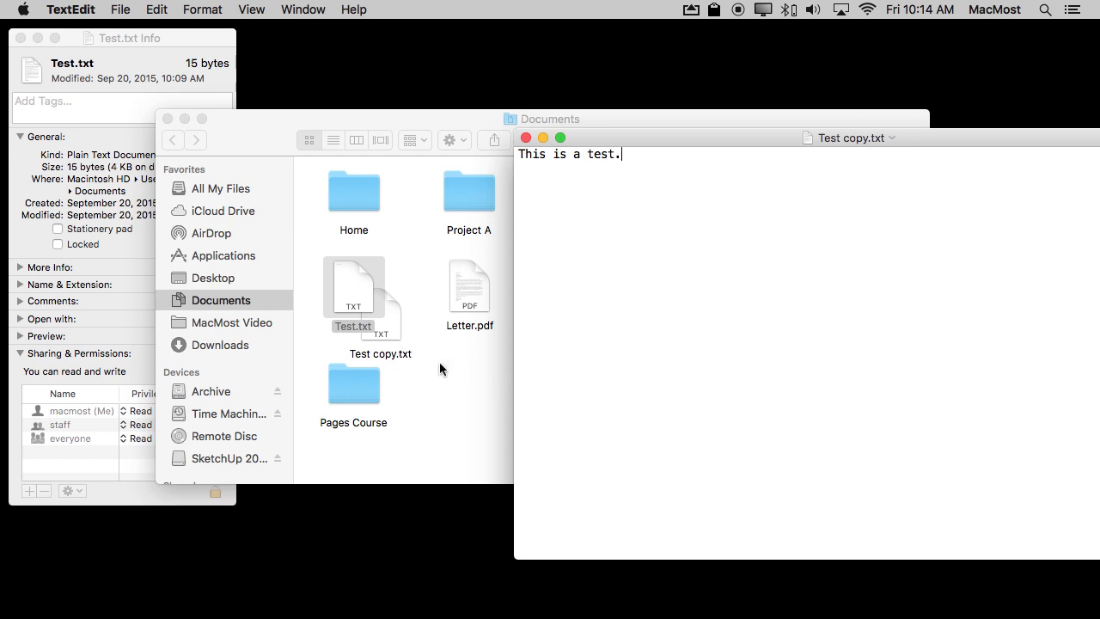
pyautogui.moveTo(442, 351)
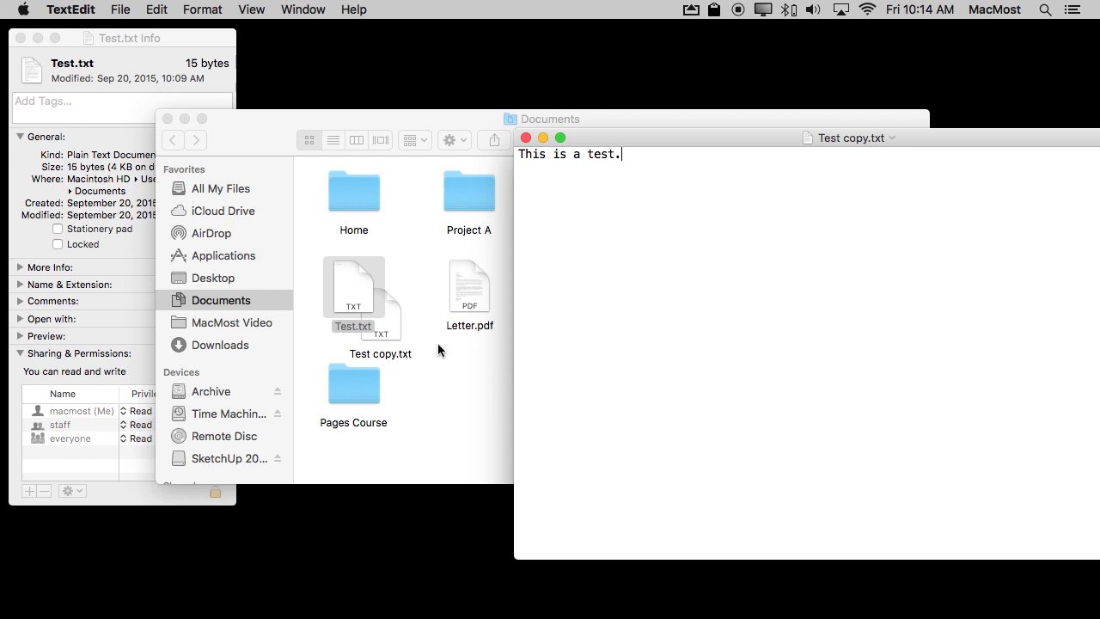